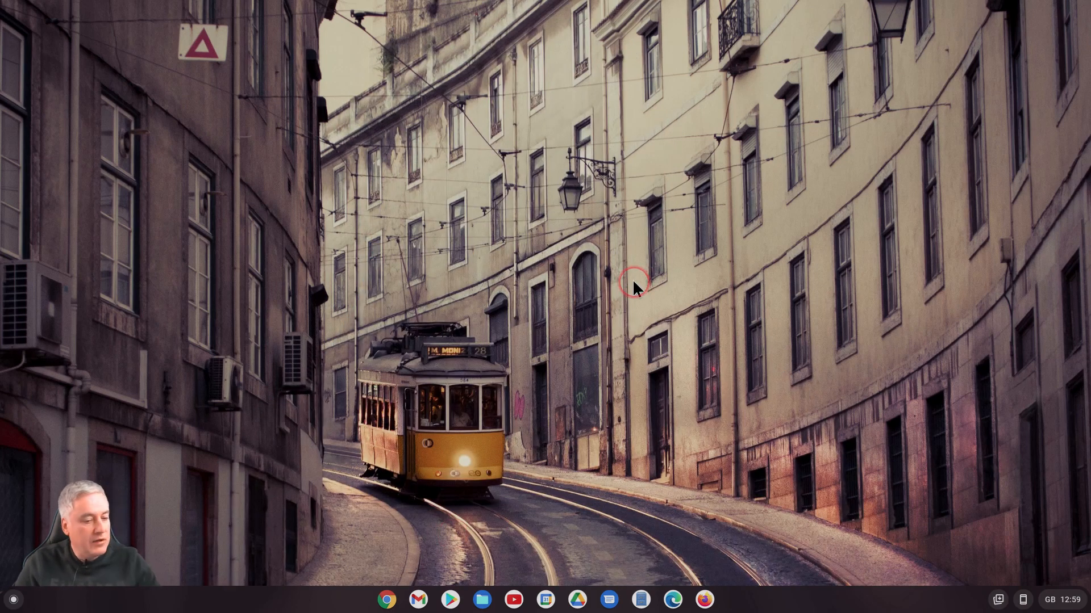
Step: Launch the Camera app from the full launcher app grid
click(12, 600)
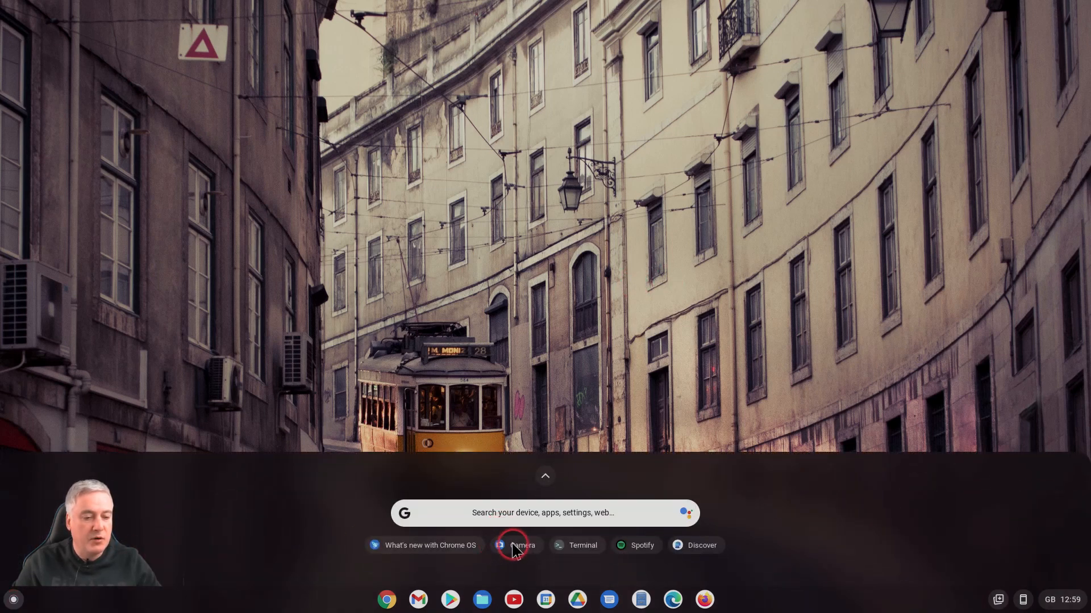
click(544, 476)
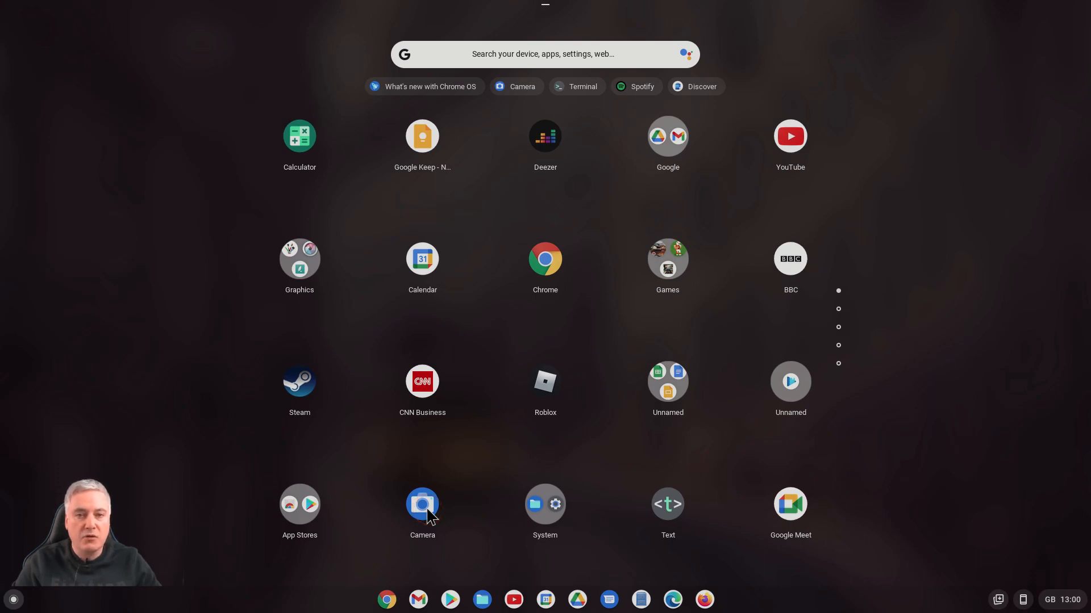
click(422, 504)
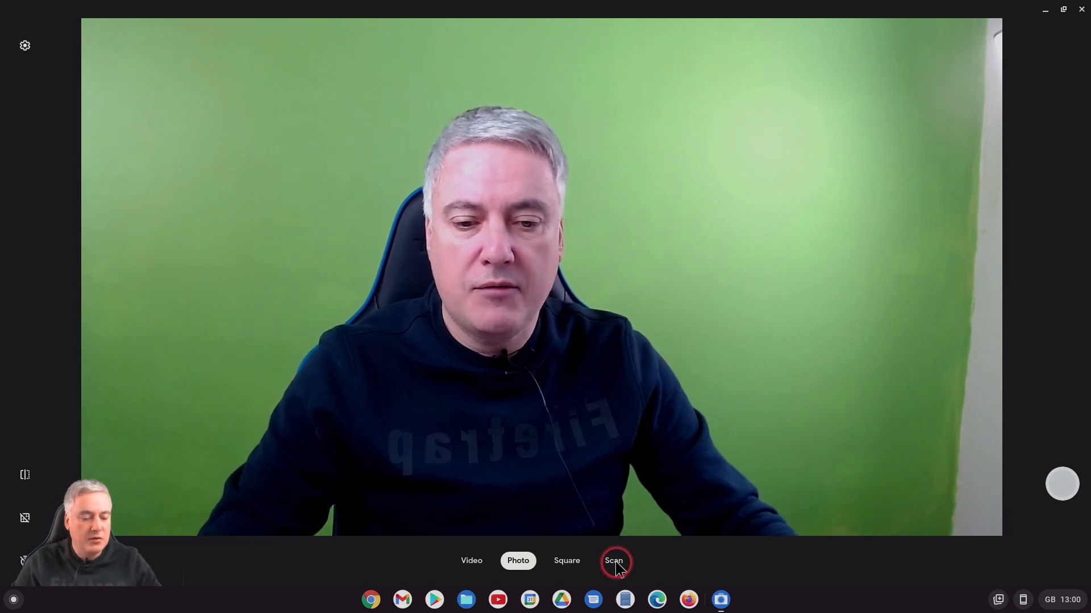
Step: Switch to document Scan mode and capture the council tax leaflet held to the webcam
click(612, 561)
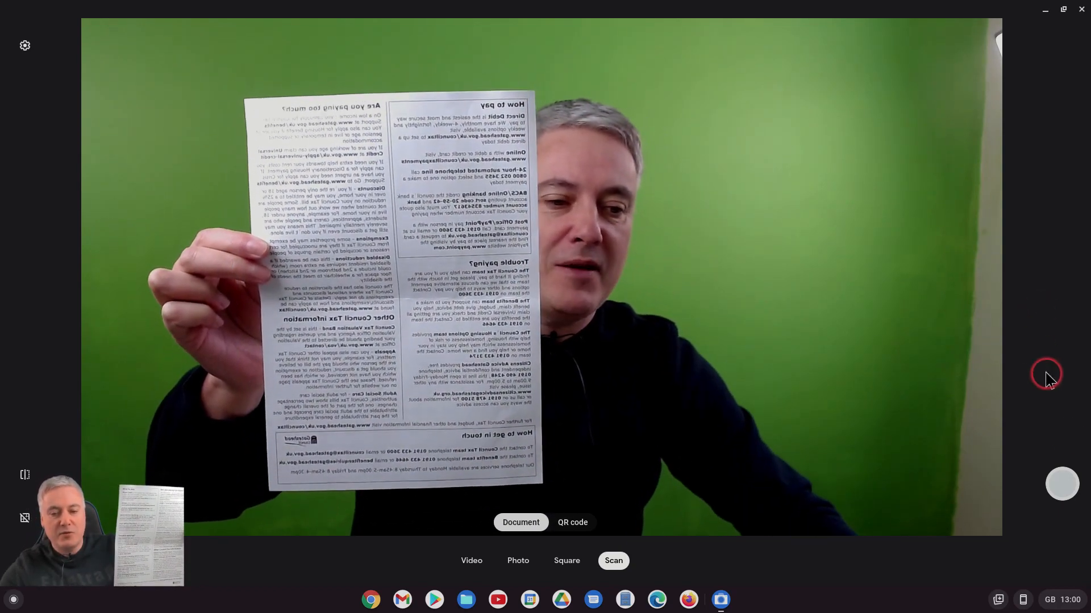
mouse_move(1062, 488)
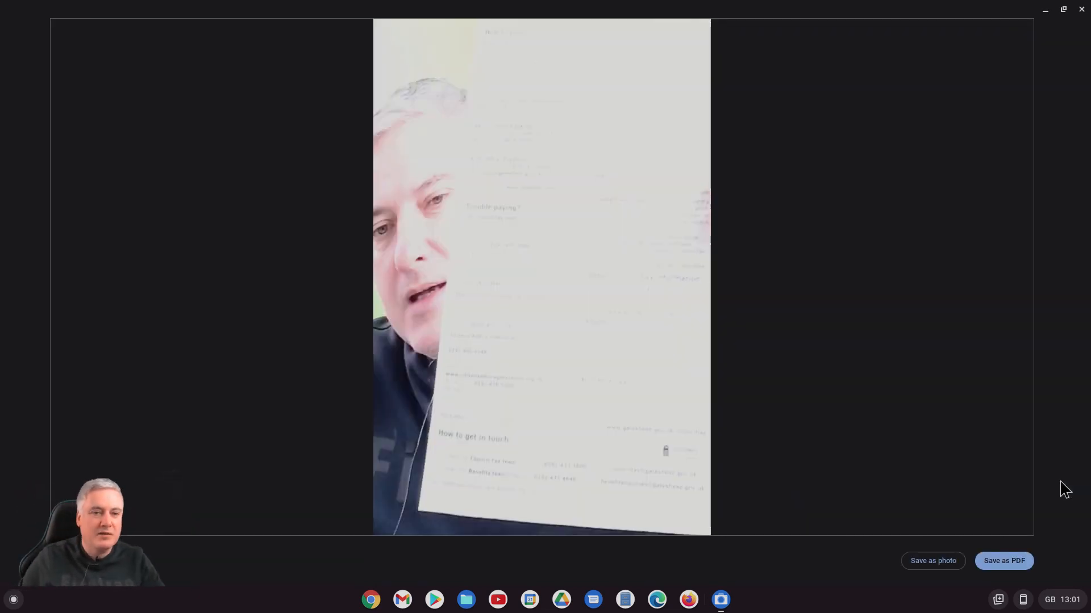
click(633, 266)
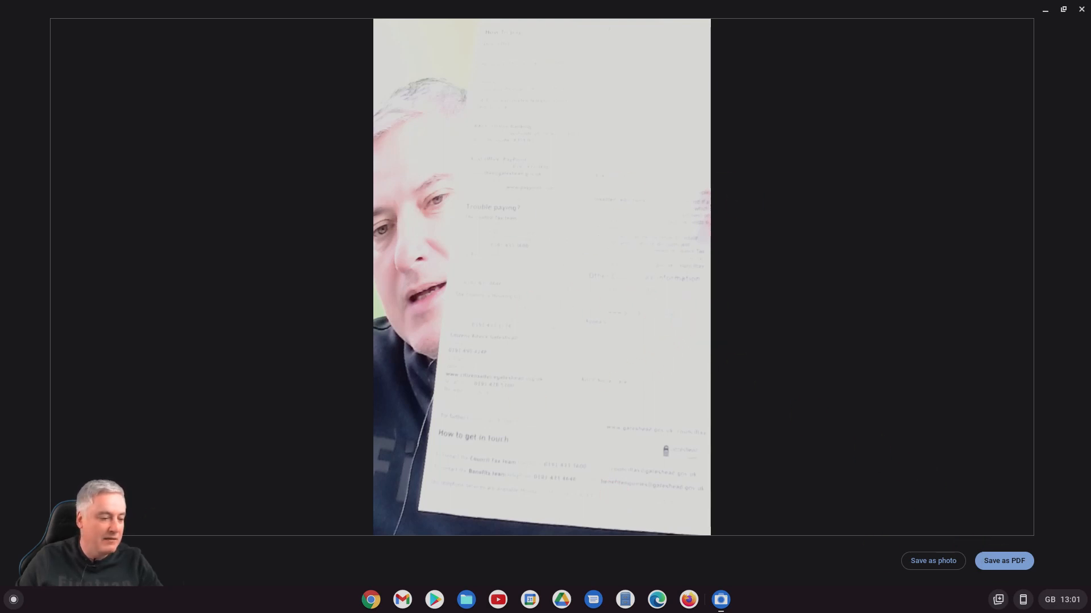
Step: Discard the blurry capture, rescan the framed leaflet, and bring up the Files app
click(674, 560)
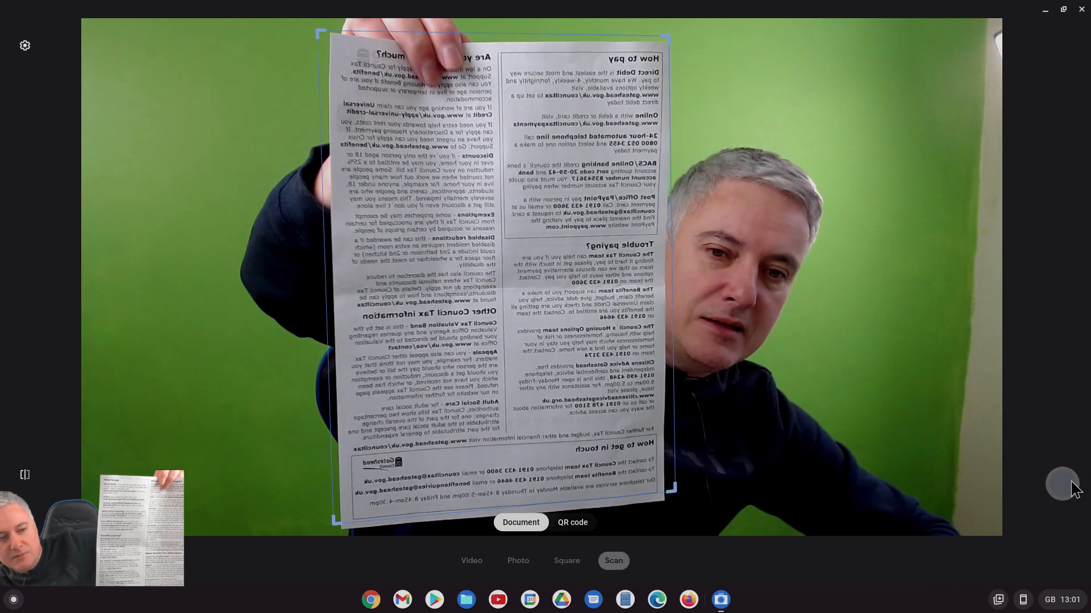
click(613, 560)
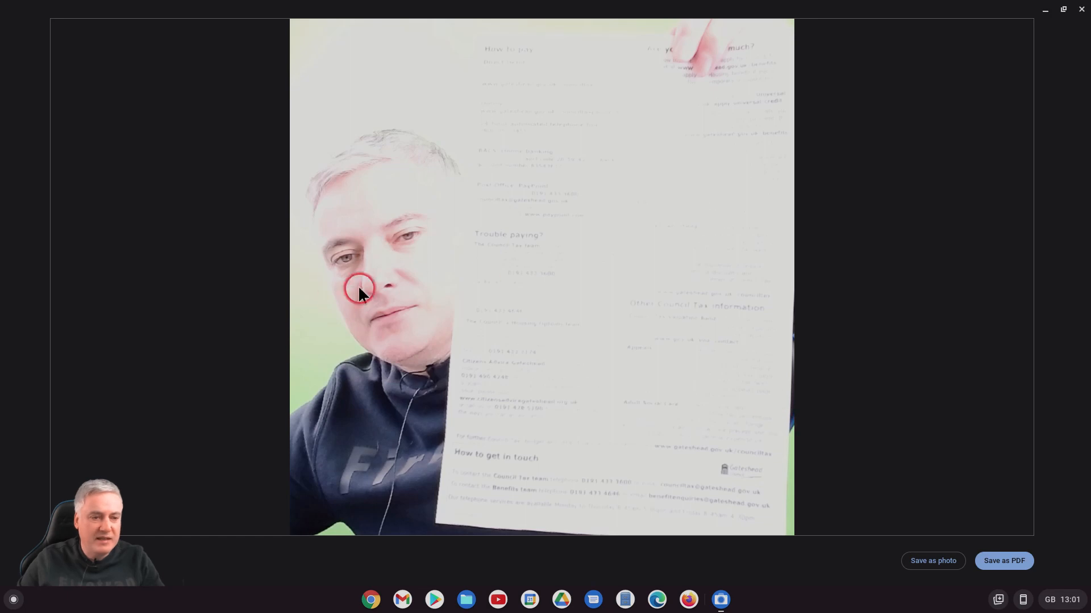
mouse_move(452, 273)
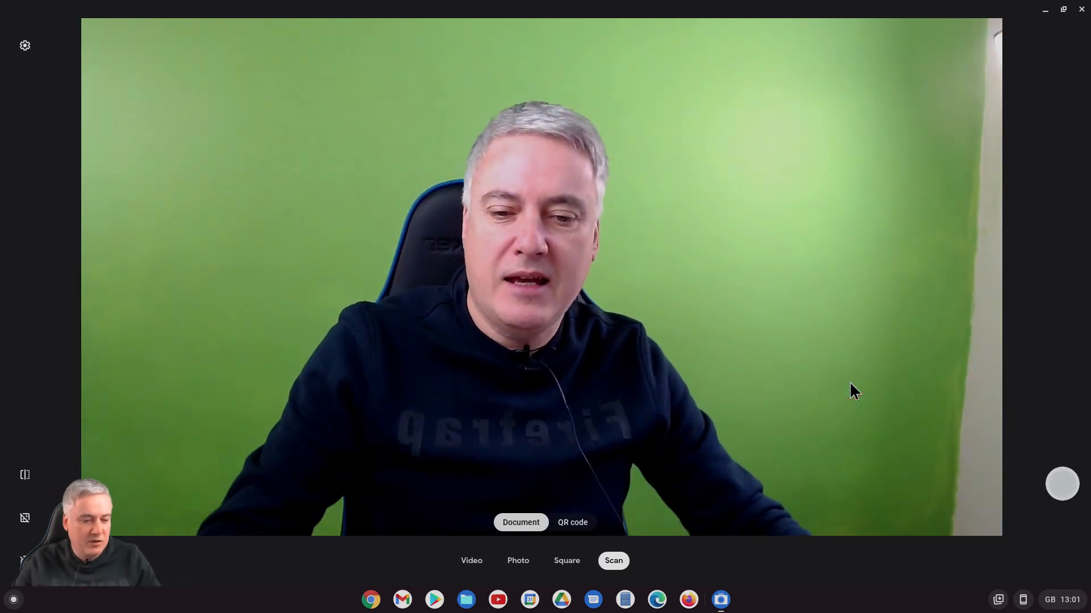
click(466, 600)
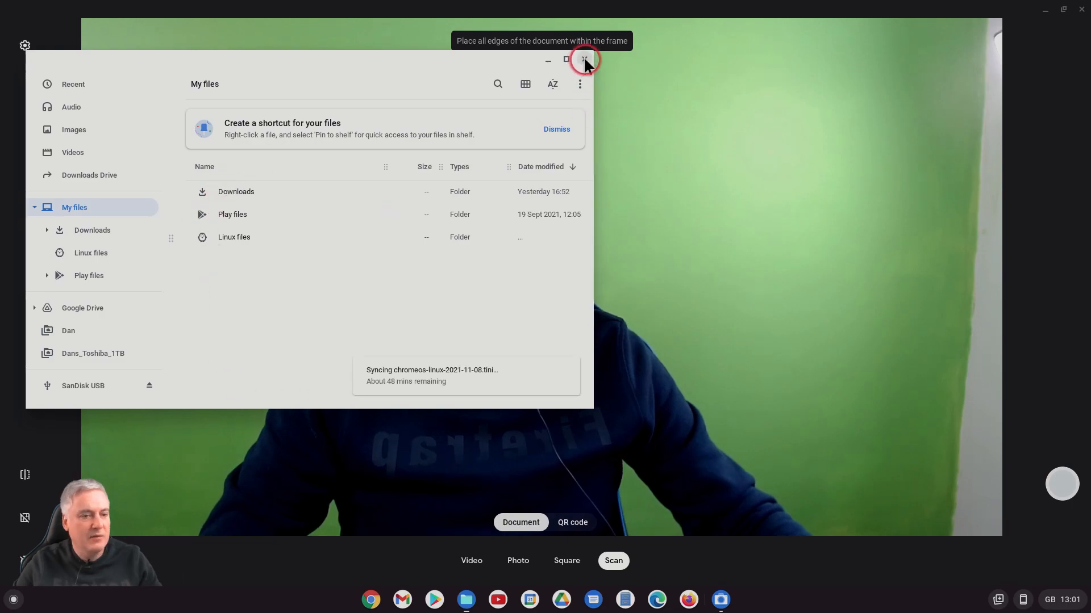
Step: Close the Files window and capture the opened-out leaflet held landscape as a scan
click(584, 60)
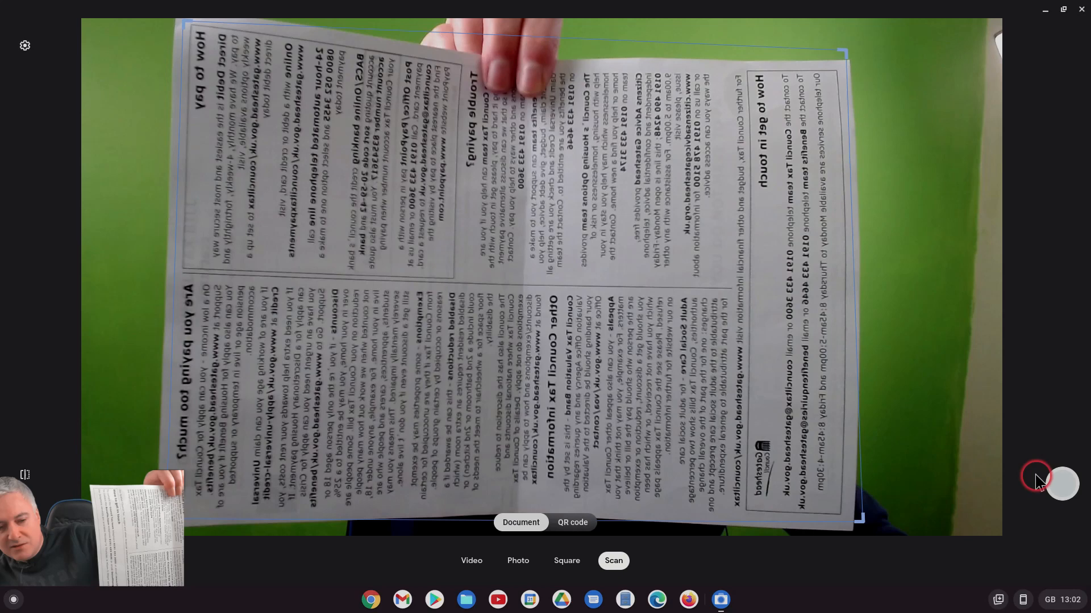
mouse_move(1061, 485)
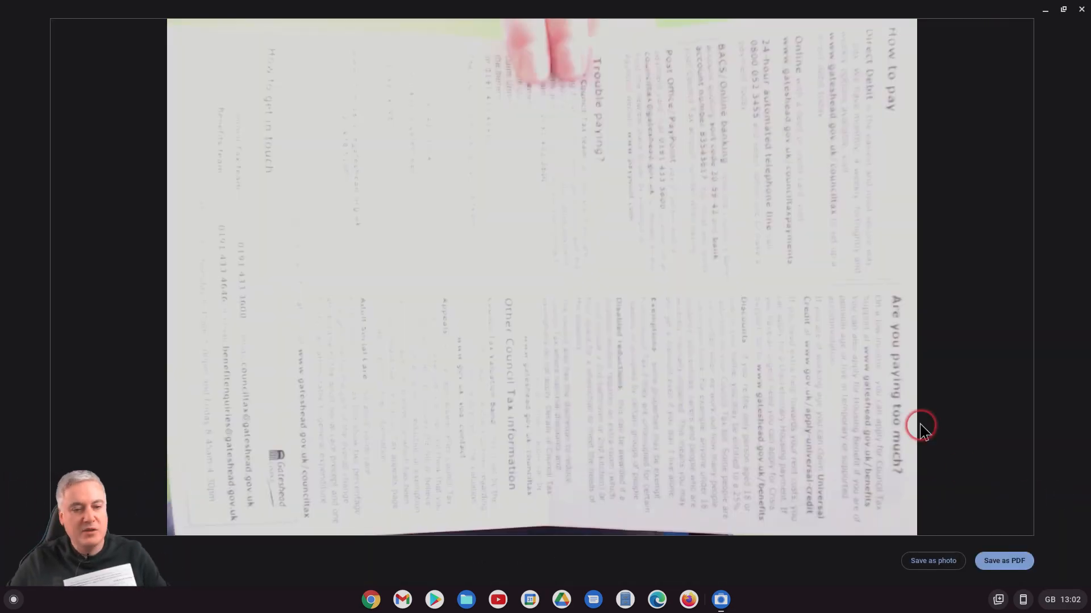
mouse_move(473, 340)
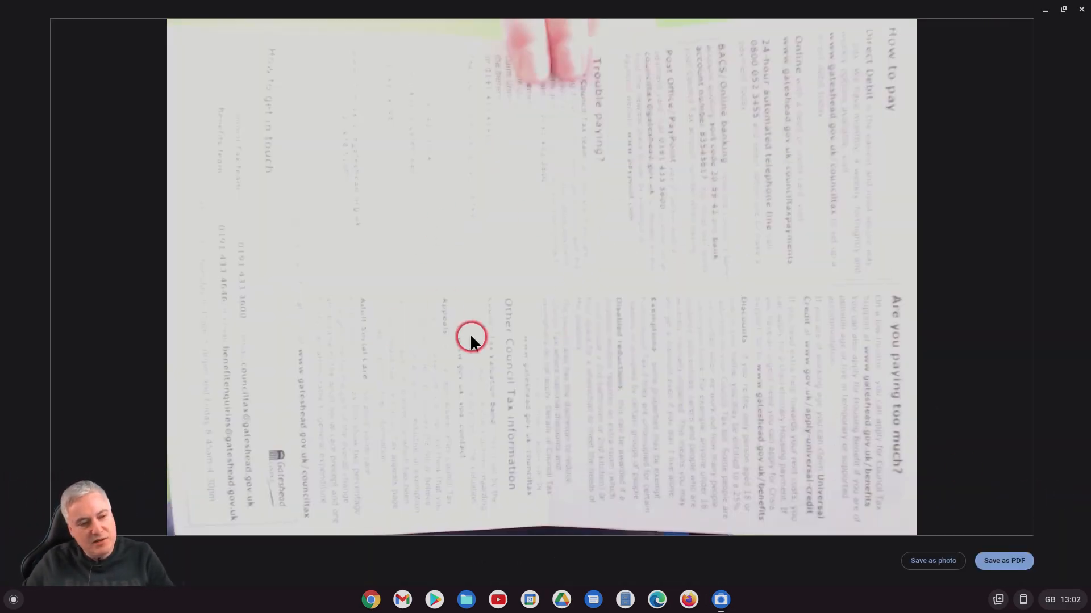
mouse_move(623, 289)
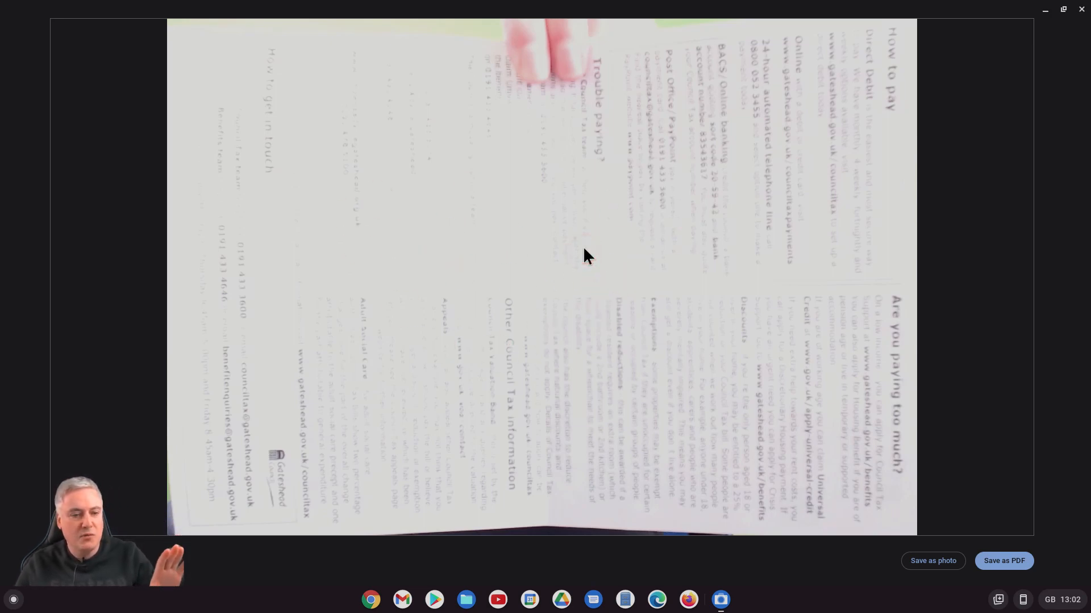
click(457, 202)
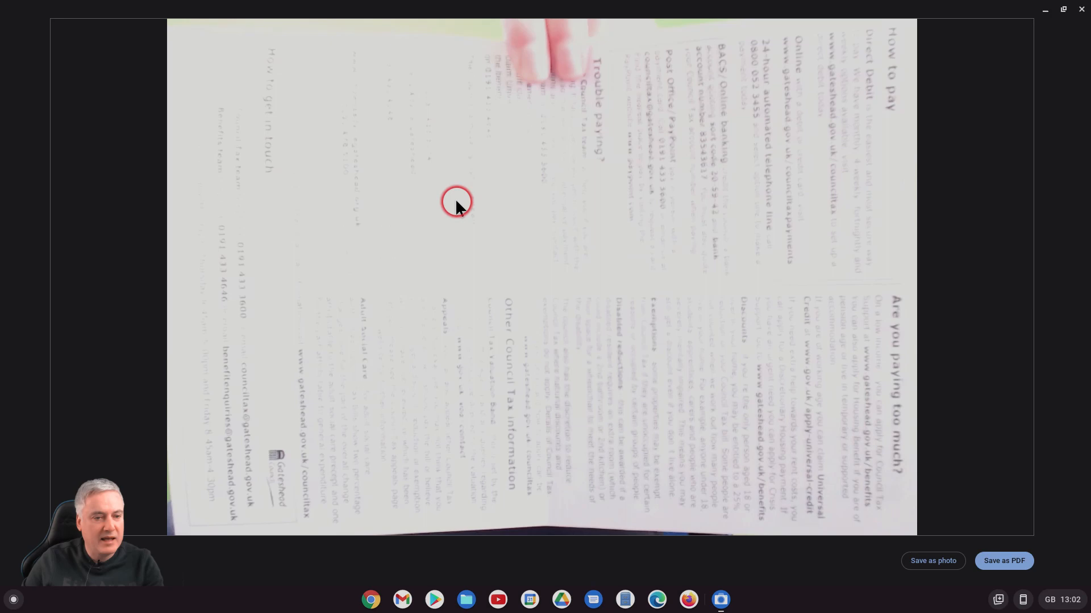
mouse_move(743, 191)
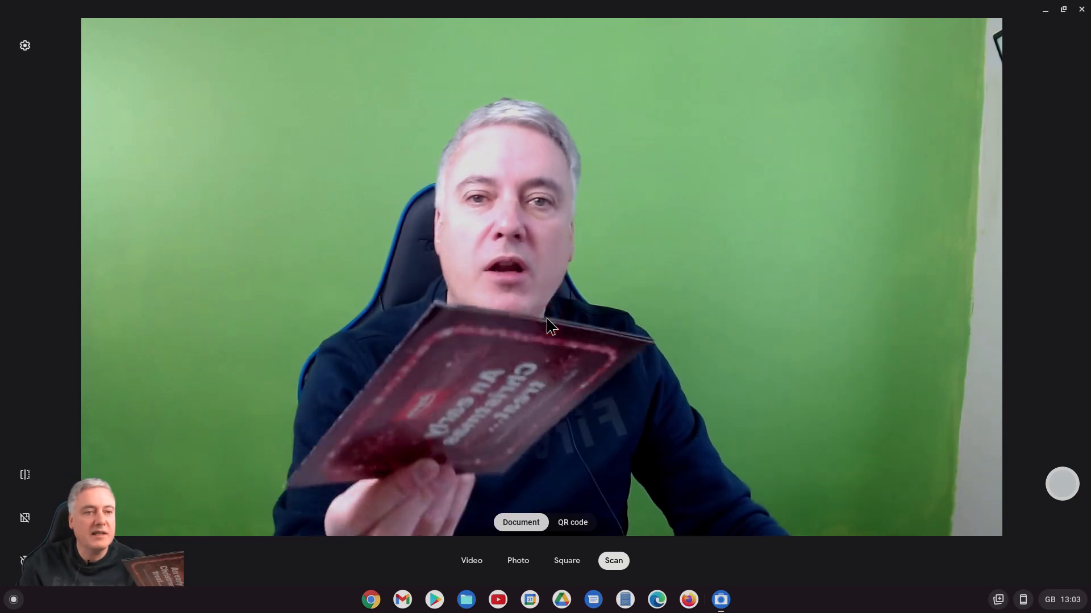
mouse_move(501, 284)
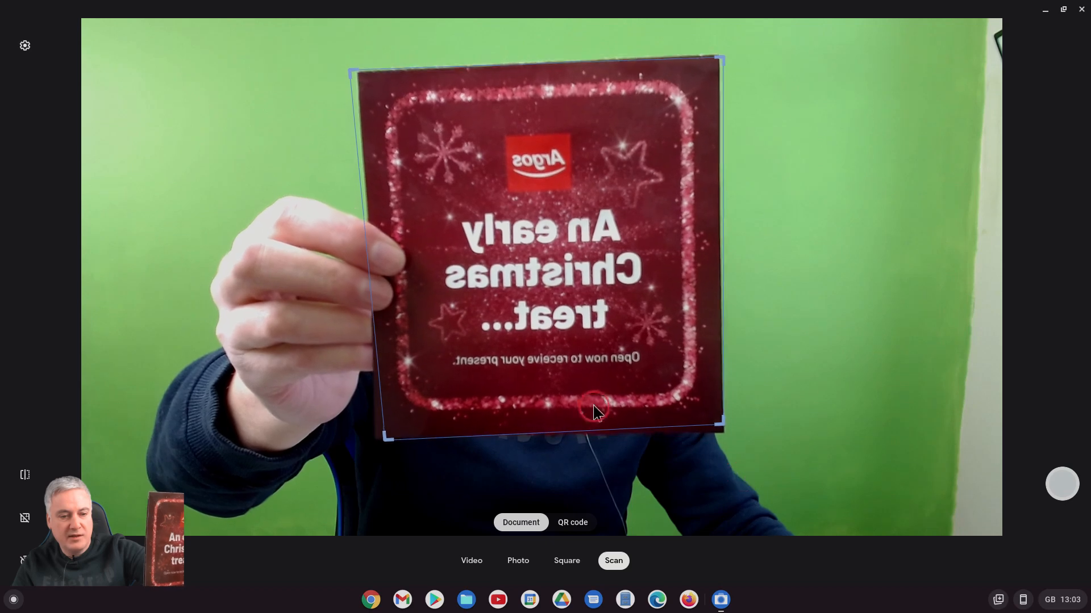
mouse_move(757, 376)
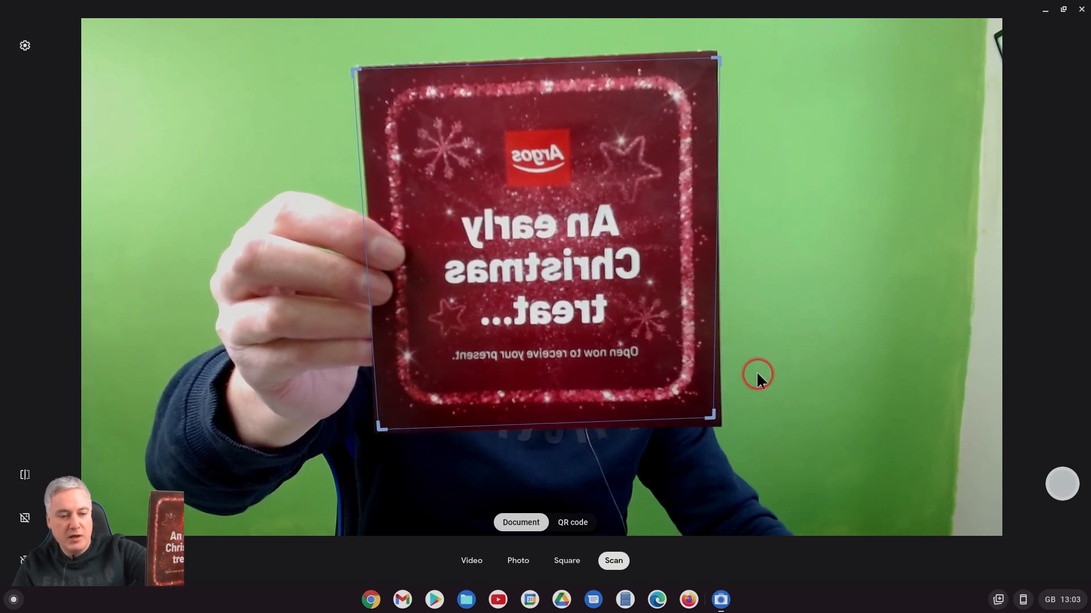
mouse_move(1065, 494)
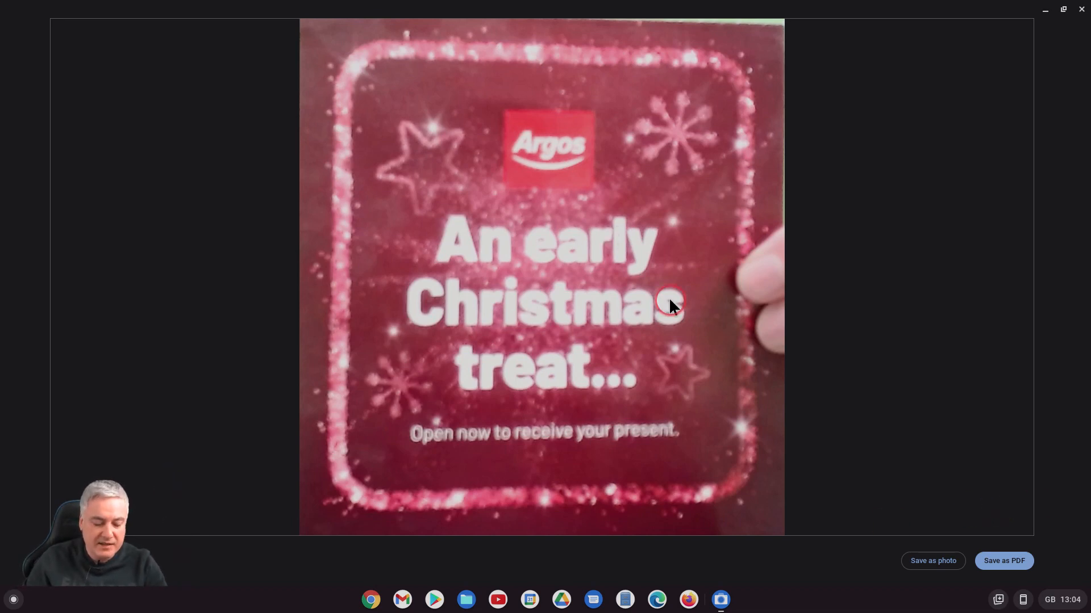
mouse_move(637, 262)
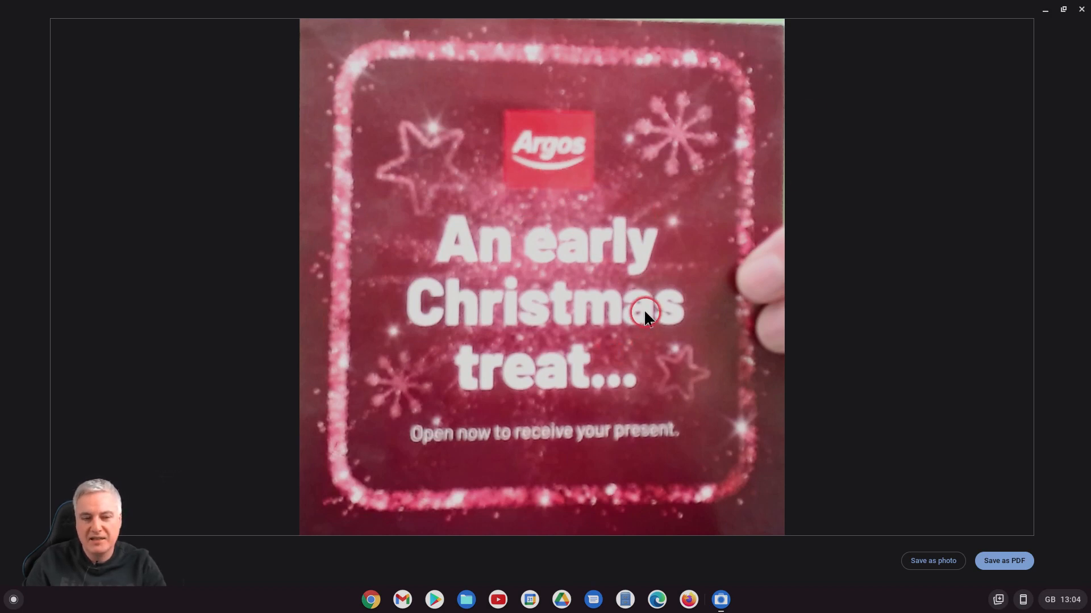
mouse_move(860, 376)
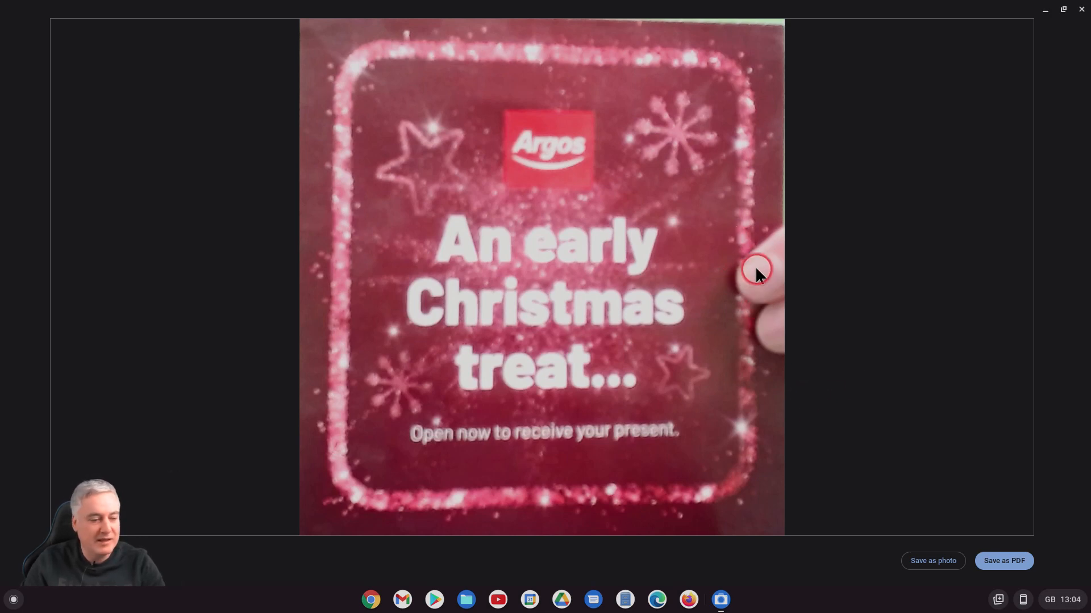
mouse_move(7, 525)
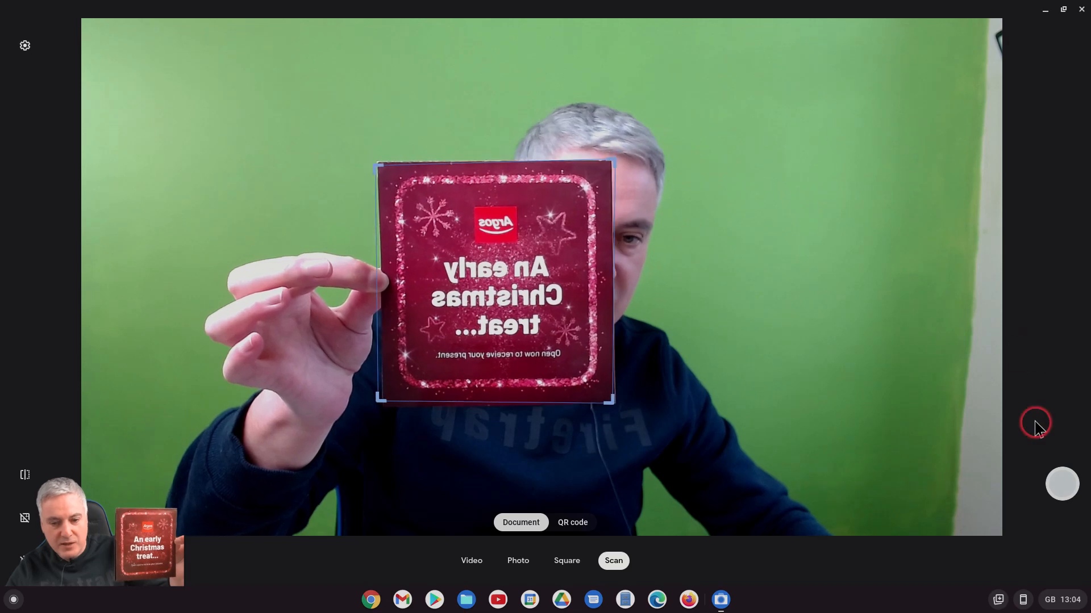
mouse_move(1061, 484)
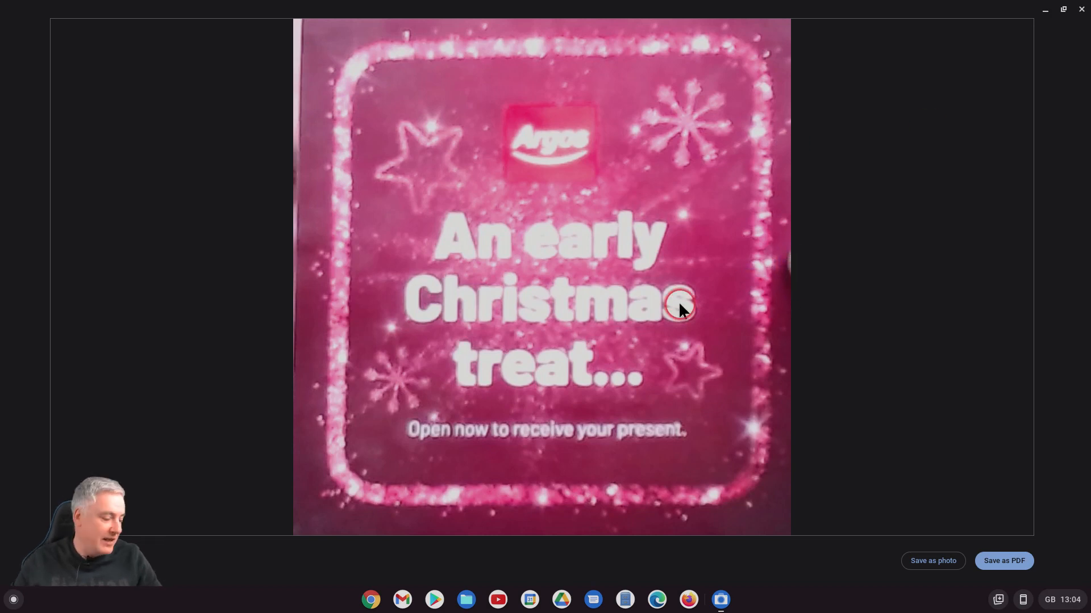
mouse_move(747, 291)
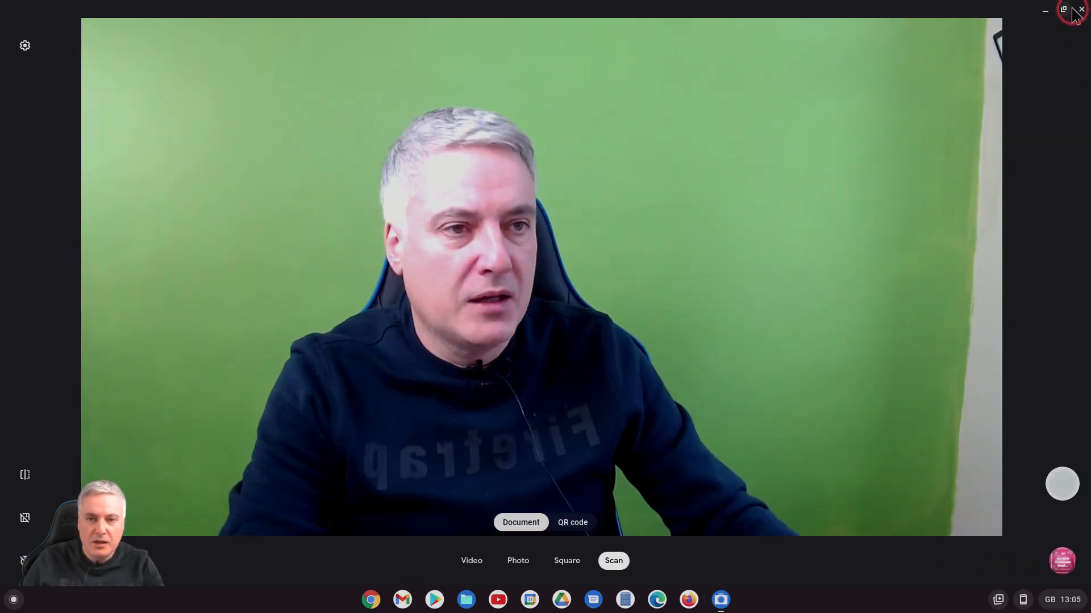
Step: Close the Camera app after the Argos card scan is saved as a PDF
click(1077, 12)
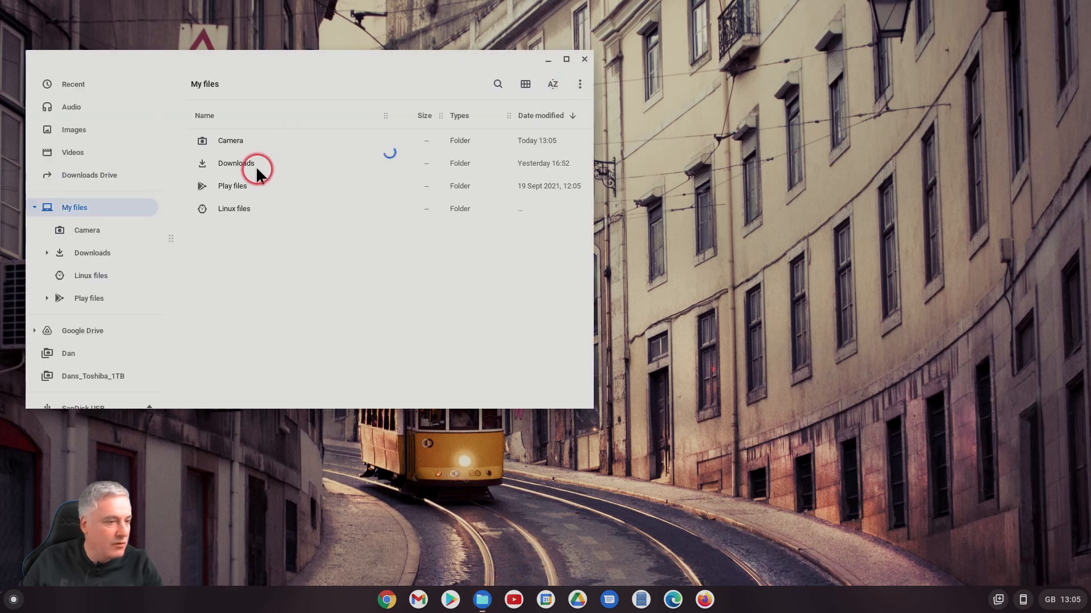
Step: Browse to My files > Camera and open SCN_20211215_130446.pdf
double_click(236, 163)
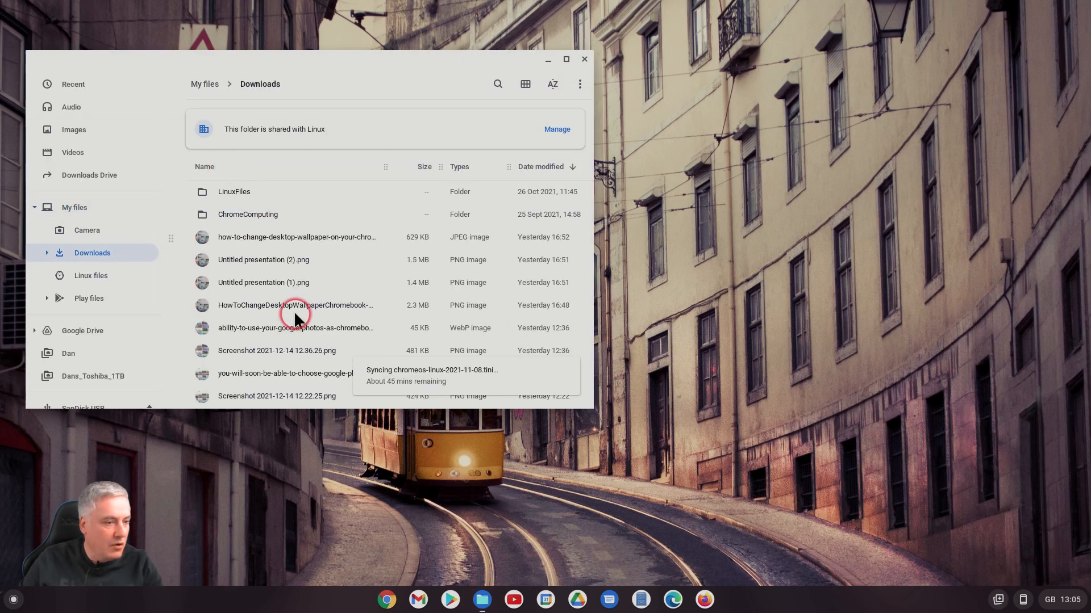
click(87, 230)
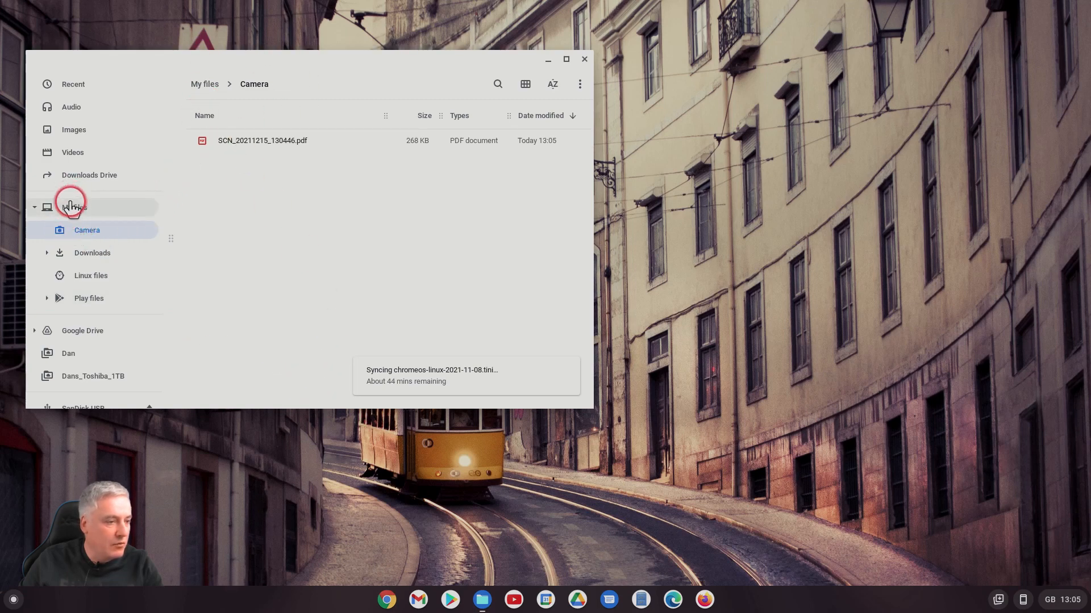
mouse_move(86, 252)
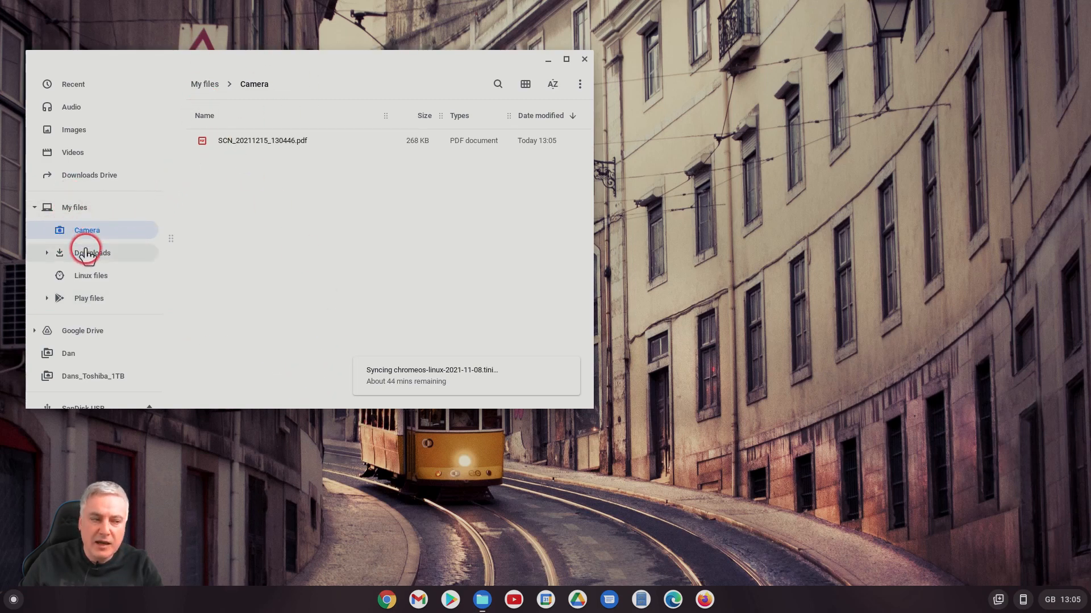
mouse_move(86, 240)
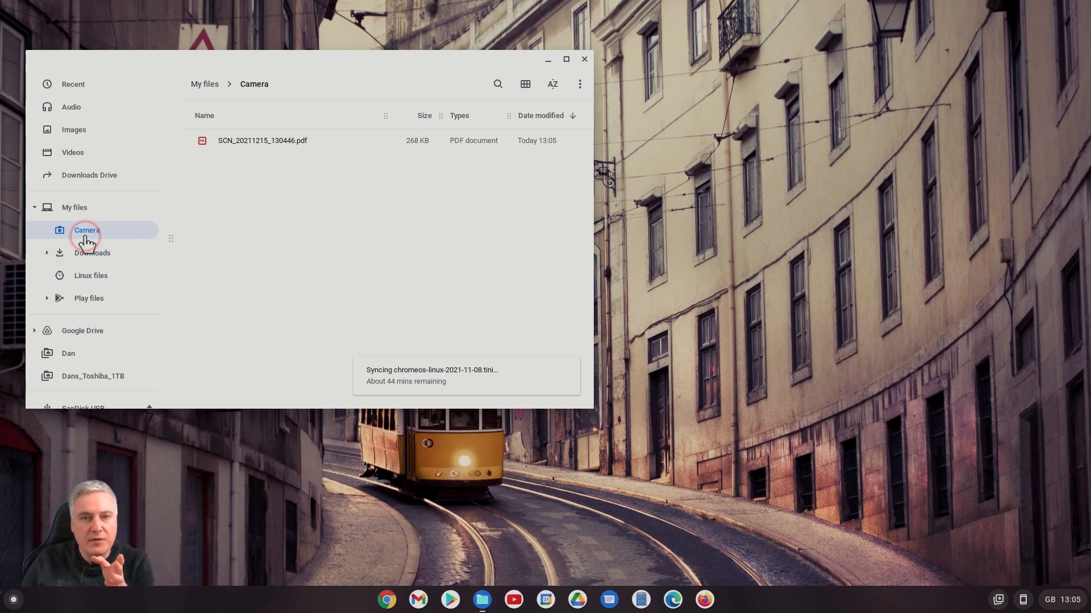
mouse_move(342, 312)
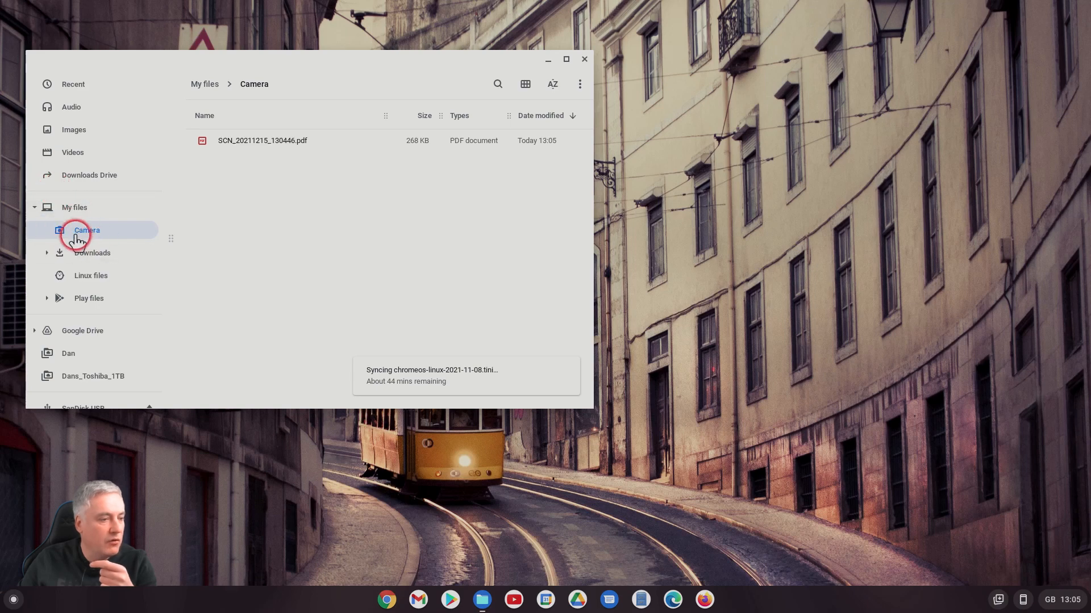
double_click(262, 141)
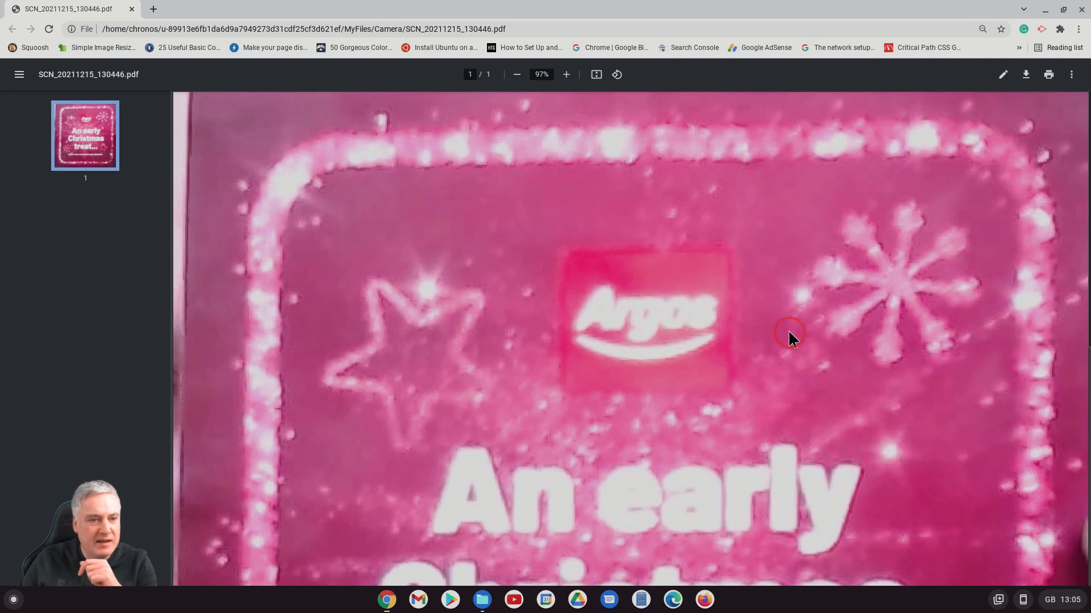
Step: Scroll through the scanned card PDF in Chrome, then close the viewer
scroll(down, 3)
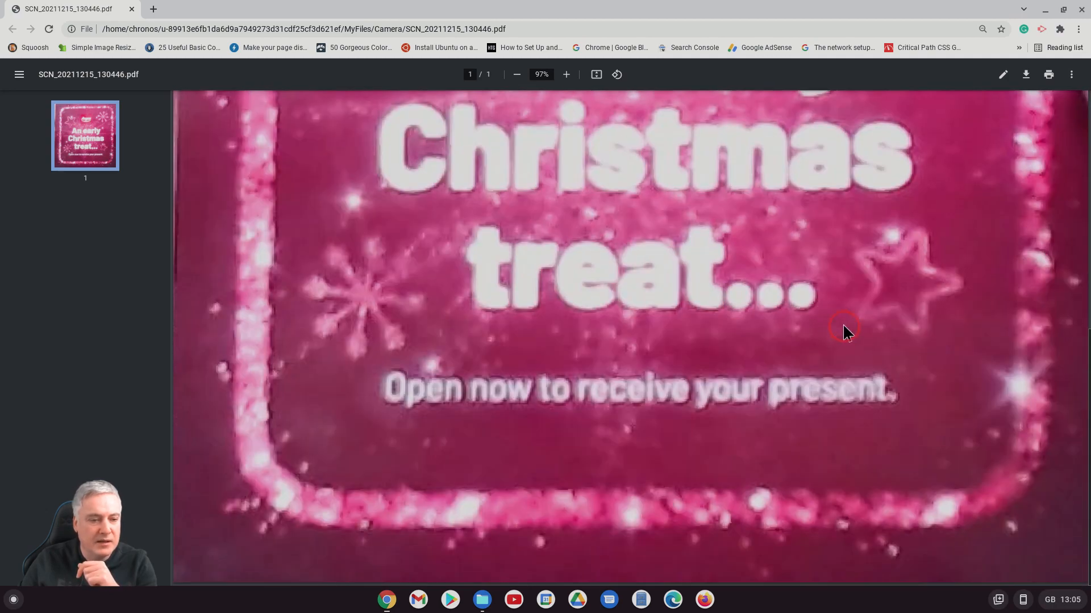
scroll(up, 3)
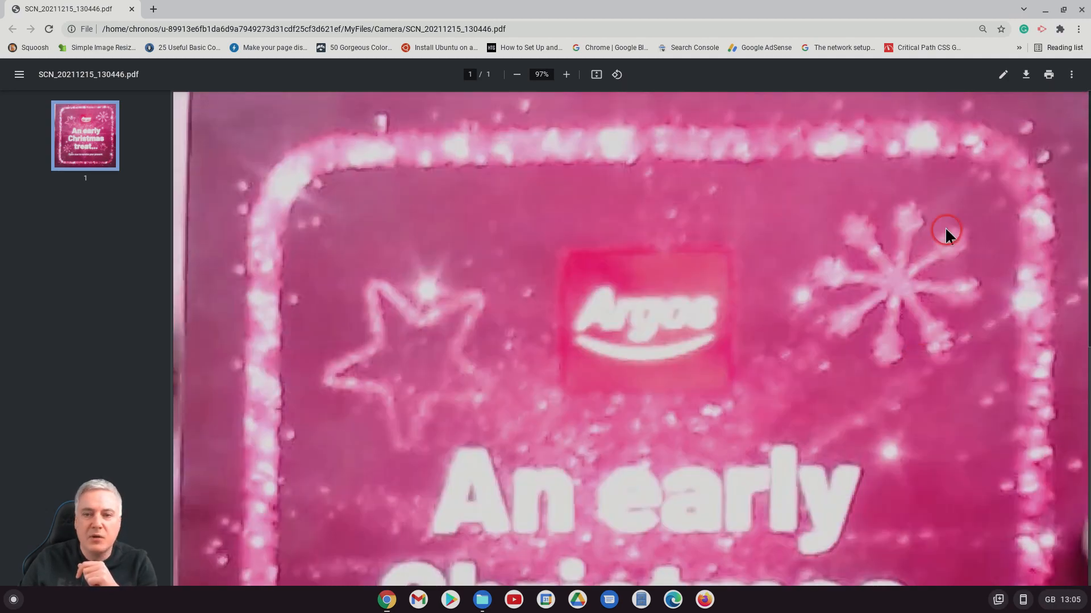
mouse_move(1083, 11)
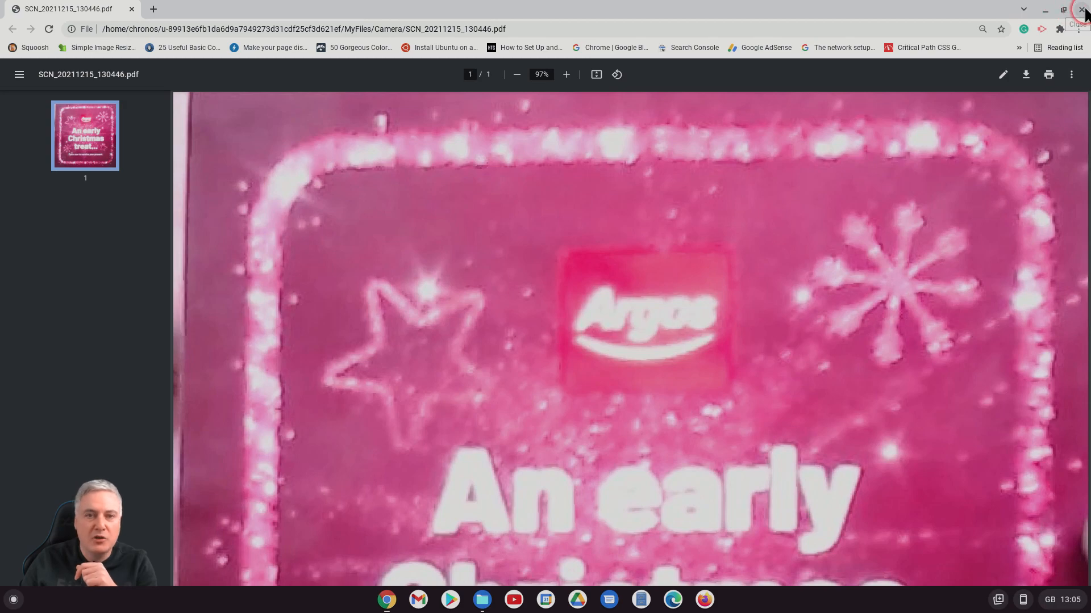
click(1081, 13)
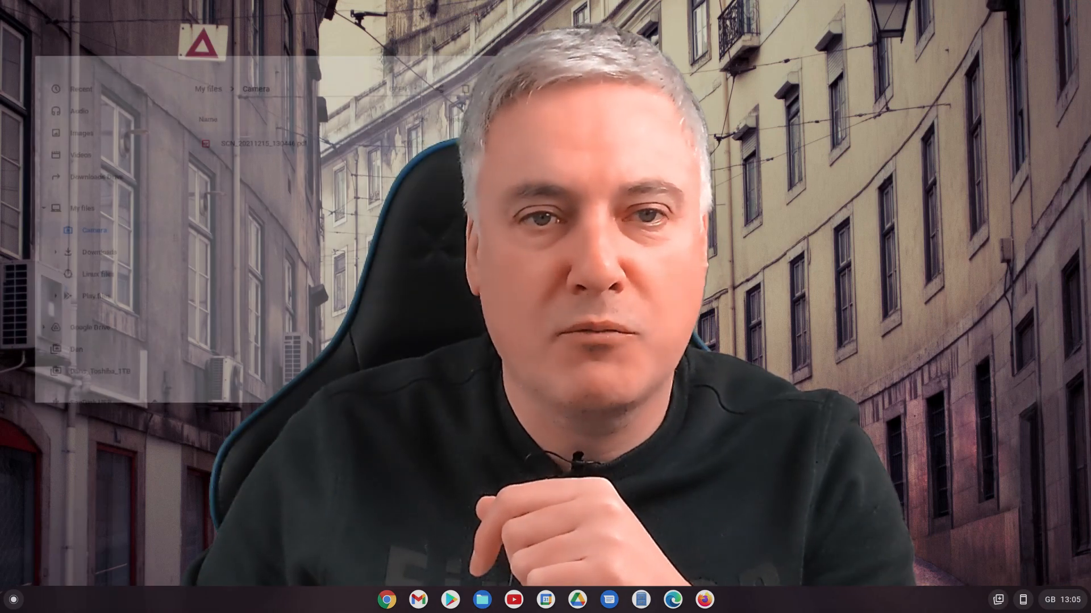